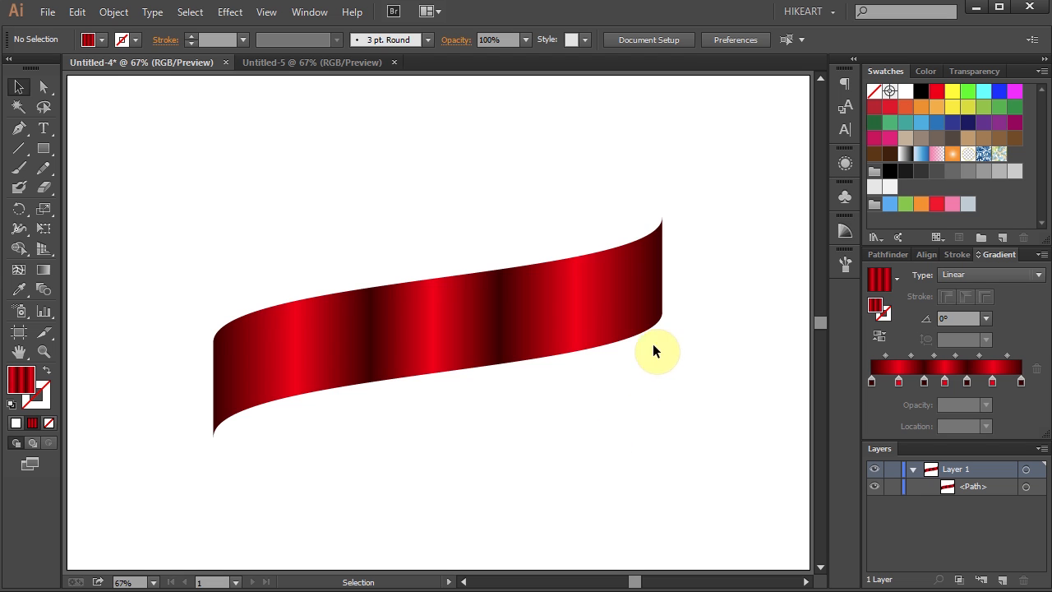
pyautogui.moveTo(894, 89)
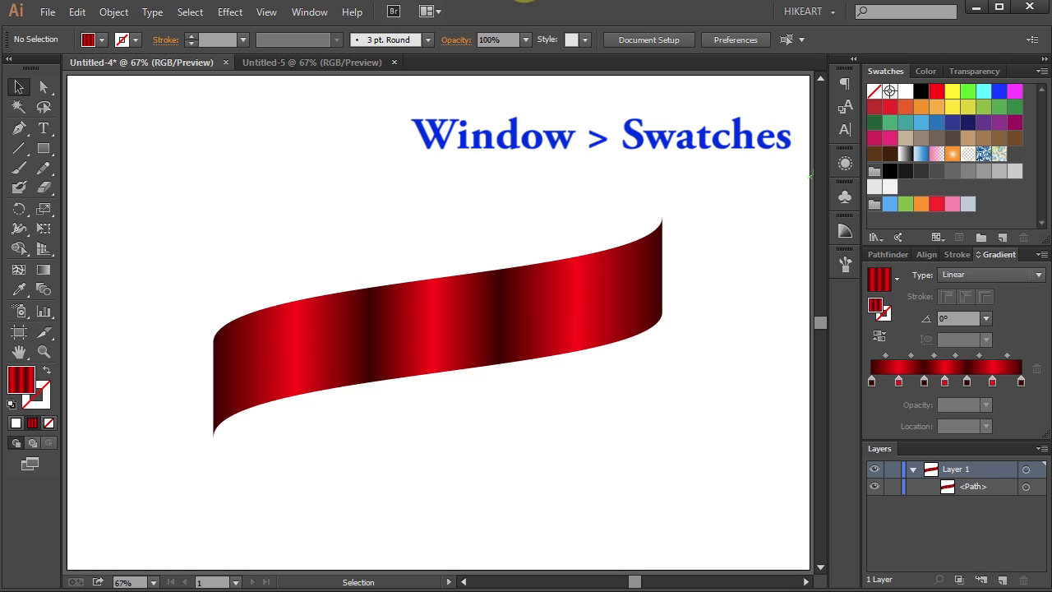
# Save the ribbon's red gradient as a new swatch named 'dark red'.
pyautogui.click(309, 12)
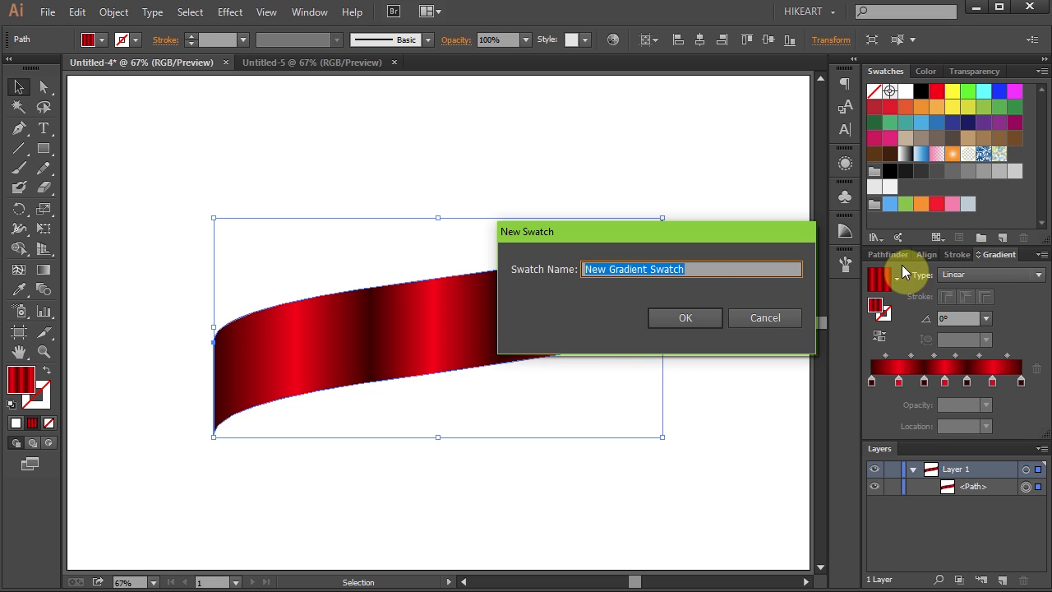
pyautogui.write('dark red')
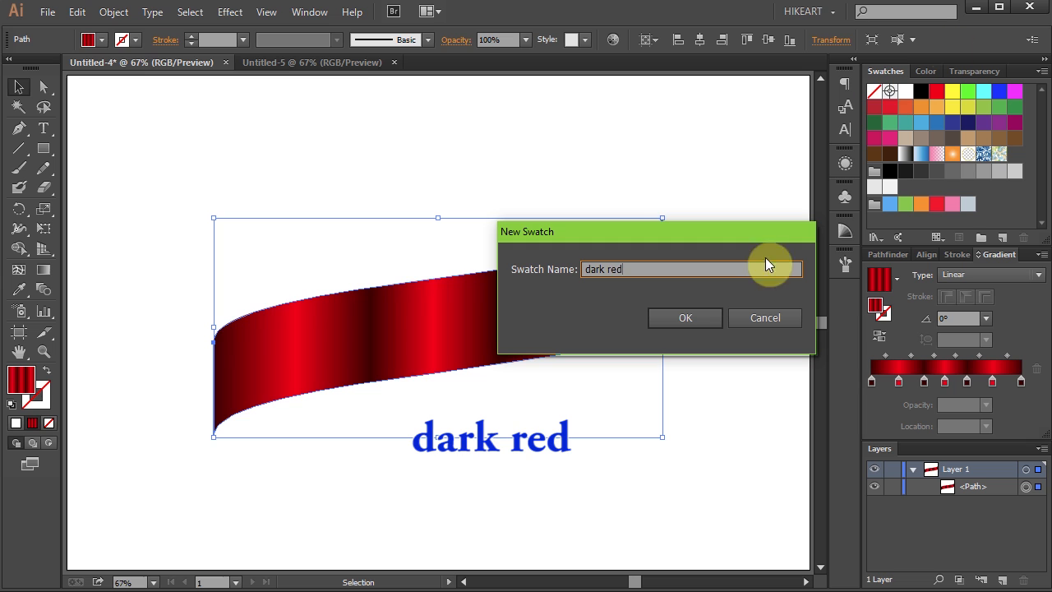
pyautogui.click(685, 319)
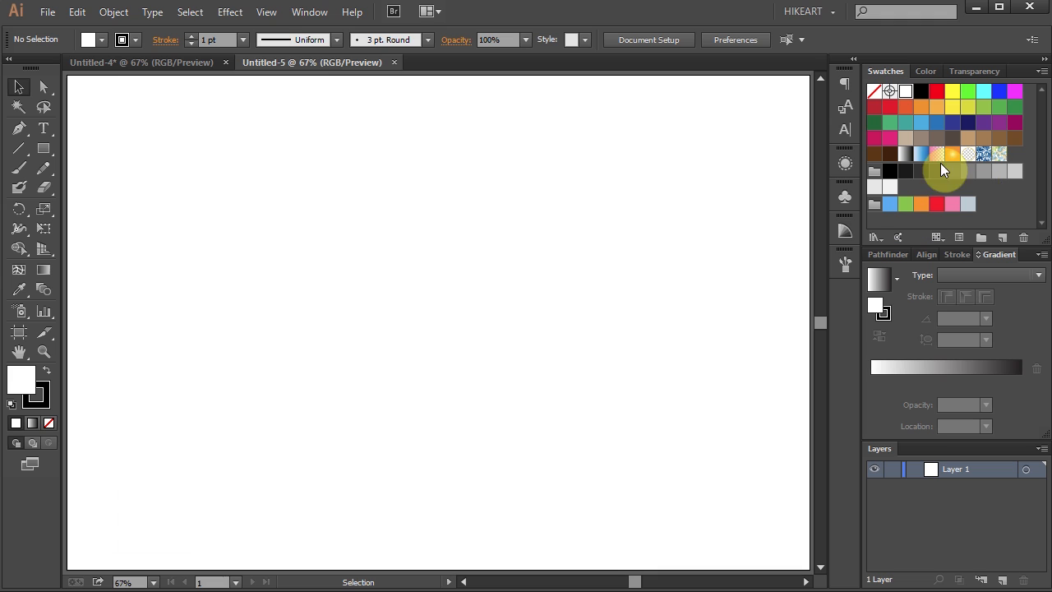
pyautogui.moveTo(996, 174)
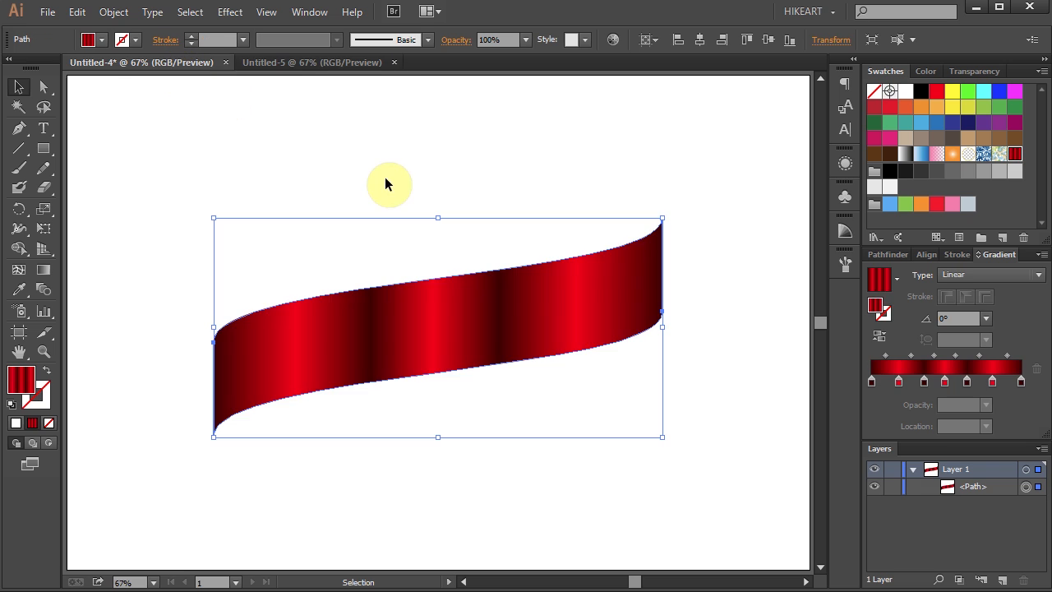
pyautogui.moveTo(562, 299)
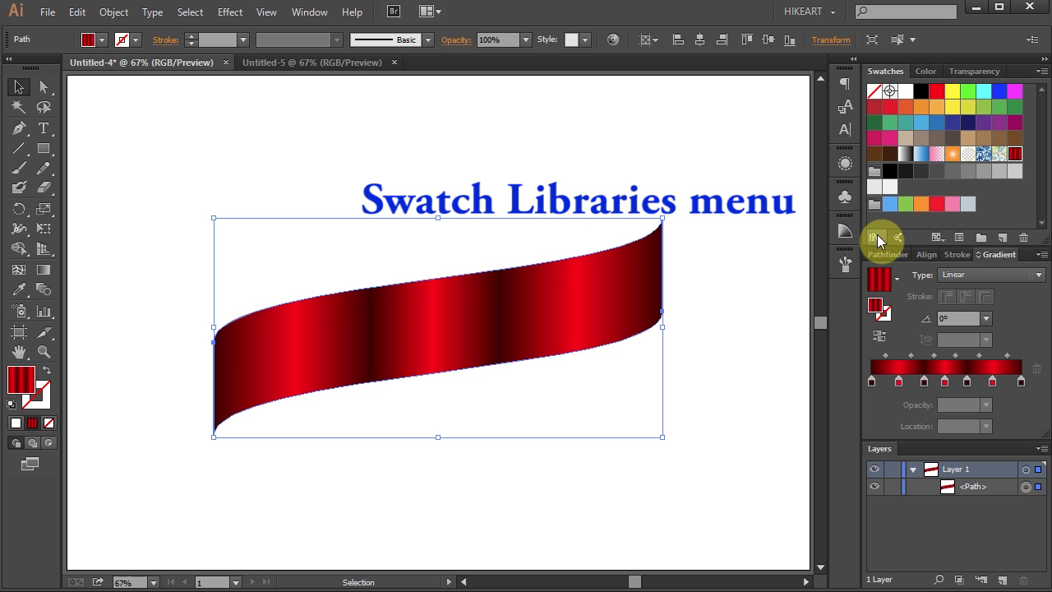
# Show the Swatch Libraries menu in the ribbon document's Swatches panel.
pyautogui.click(874, 237)
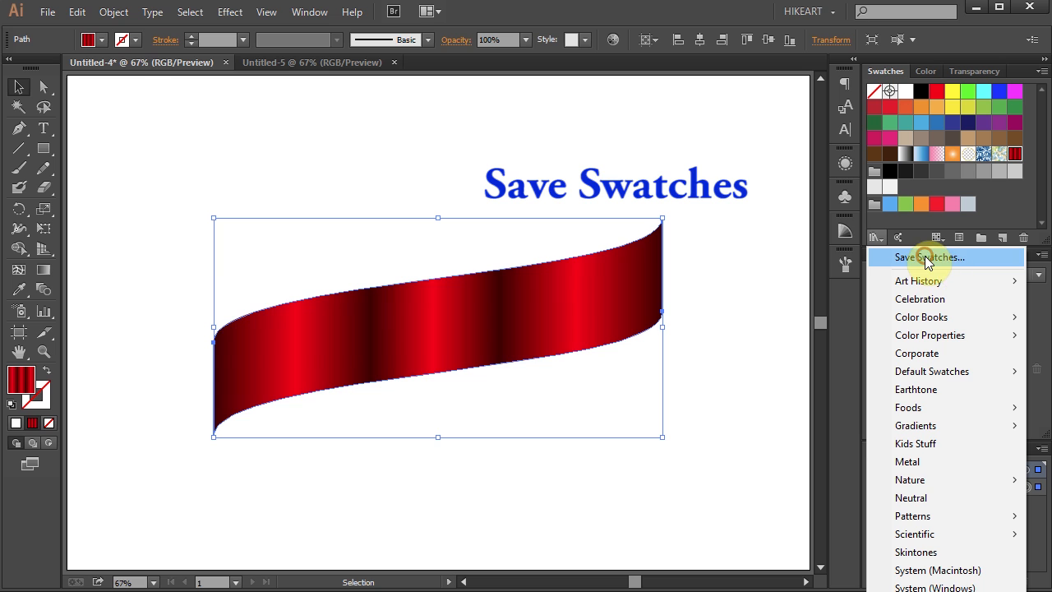
# Save the swatches as a swatch library file named 'dark red'.
pyautogui.click(930, 256)
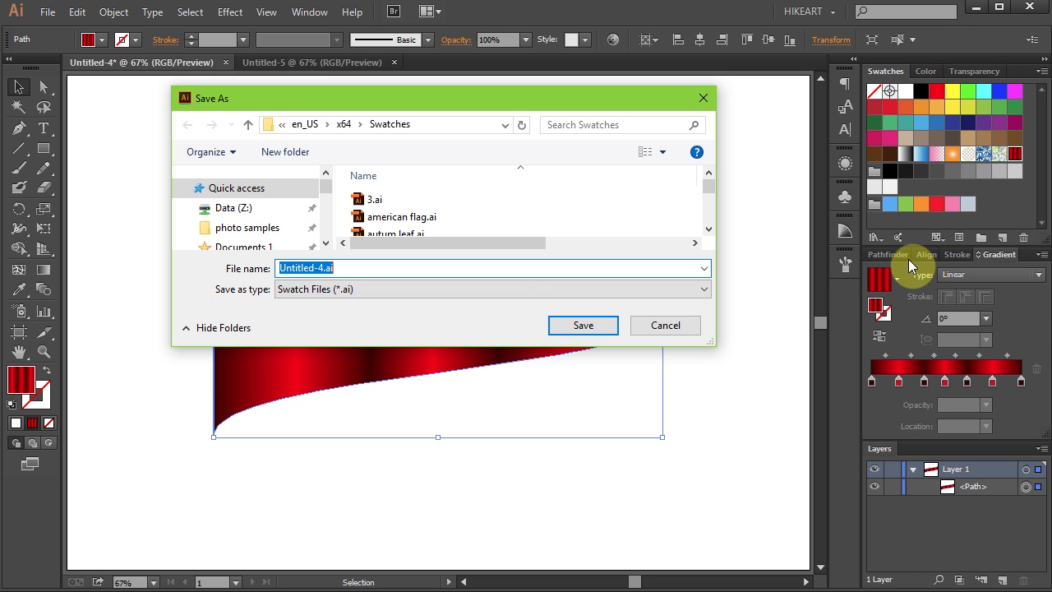
pyautogui.write('dark red')
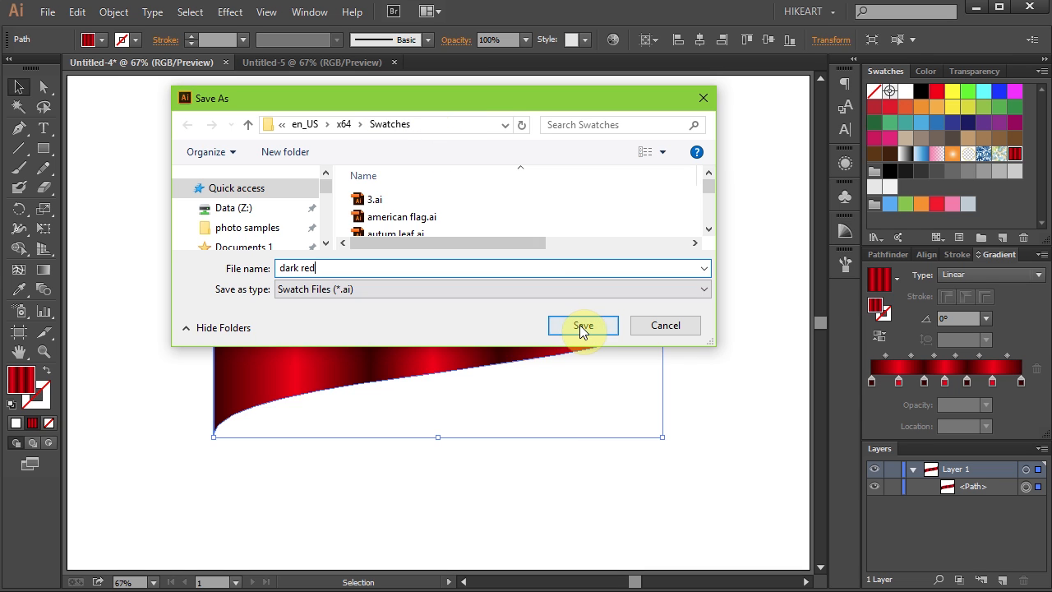
pyautogui.click(582, 325)
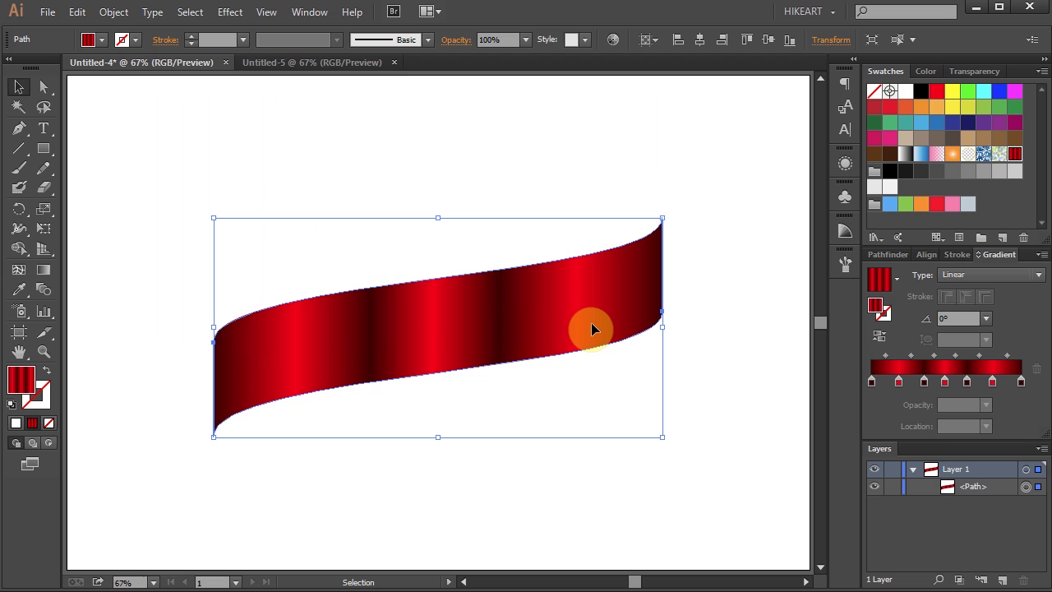
# Switch to the blank Untitled-5 document and show its Swatch Libraries menu.
pyautogui.click(312, 62)
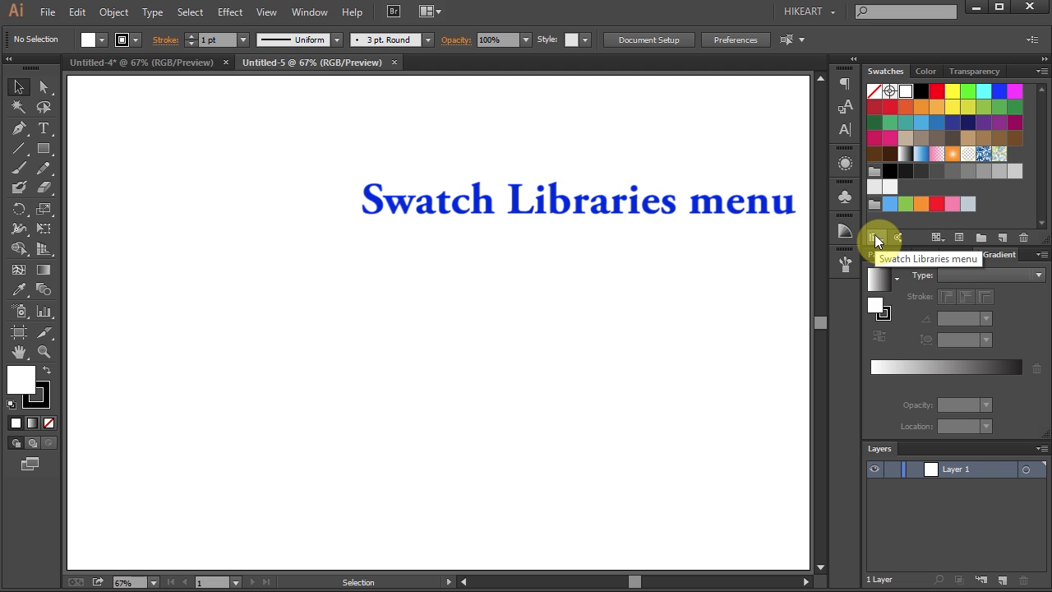
pyautogui.click(871, 237)
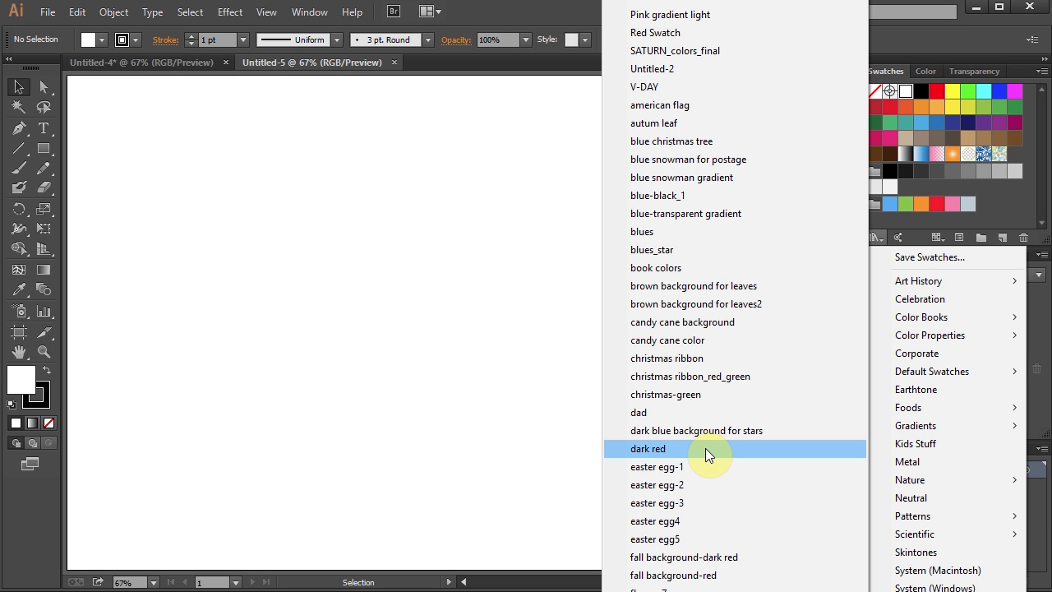
# Load the user-defined 'dark red' library, then return to the Untitled-4 ribbon document.
pyautogui.click(648, 447)
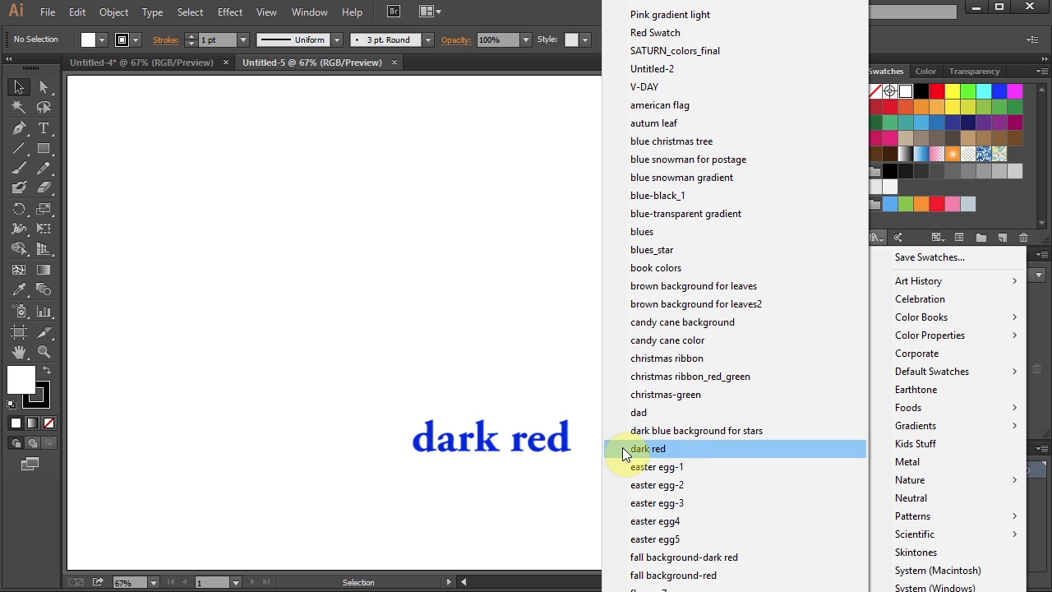
pyautogui.moveTo(677, 454)
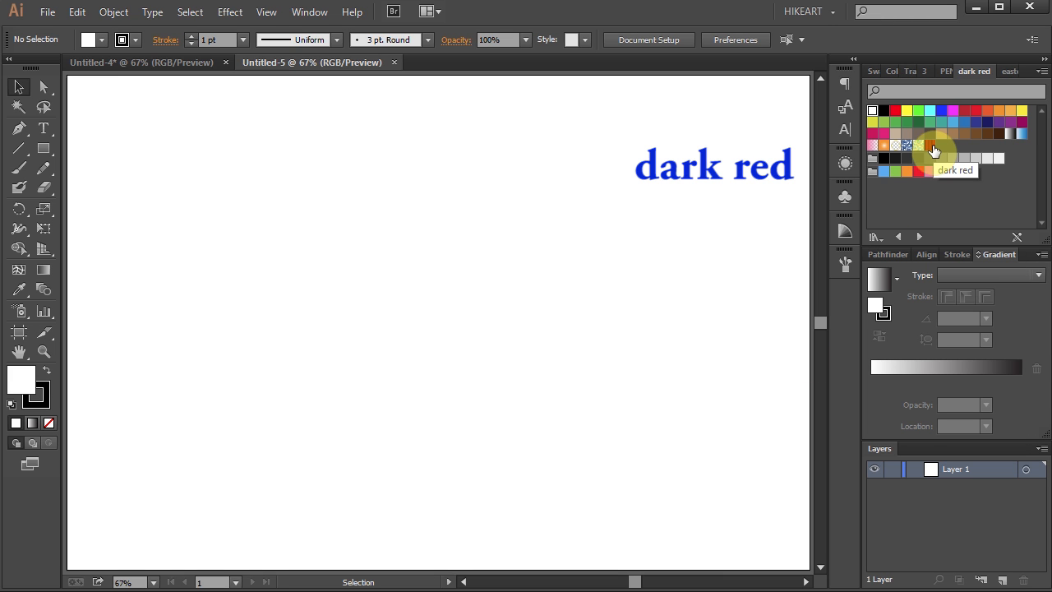
pyautogui.click(931, 145)
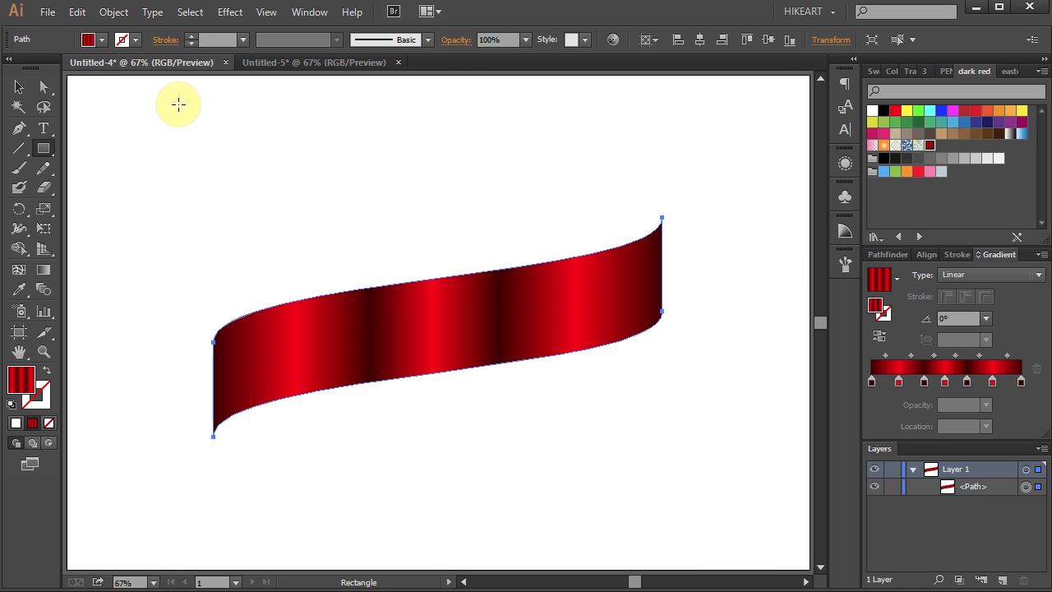